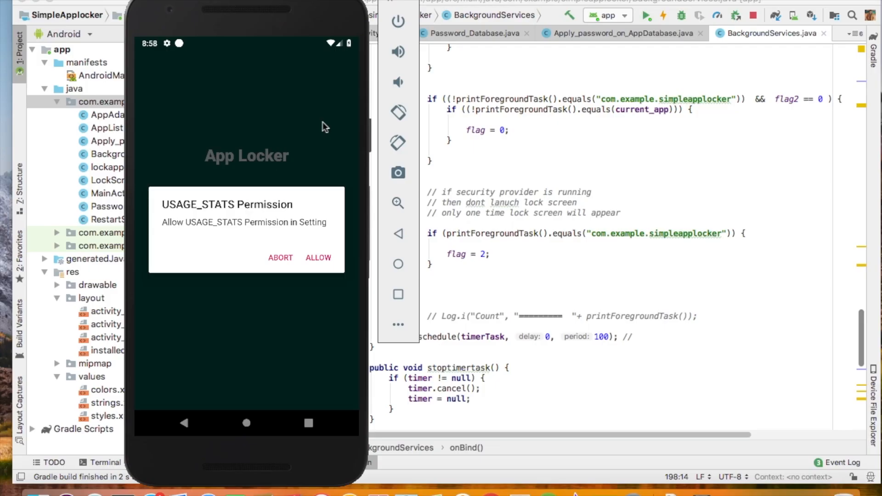
mouse_move(329, 270)
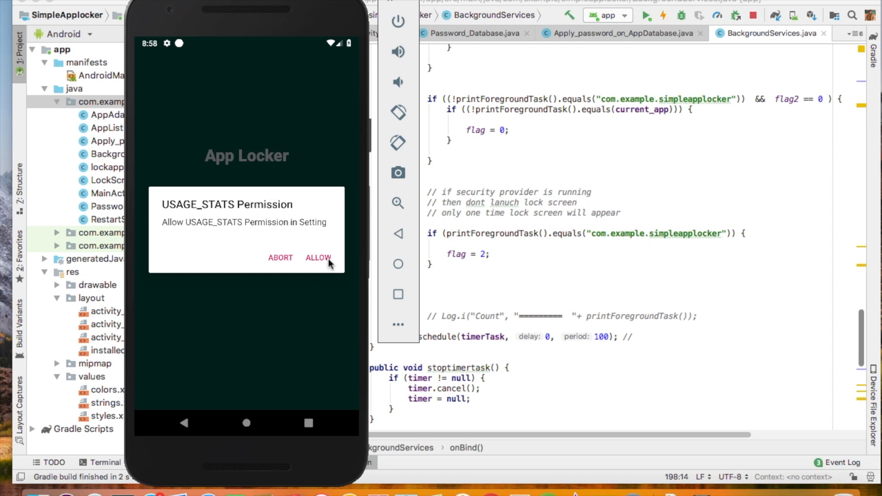
mouse_move(317, 242)
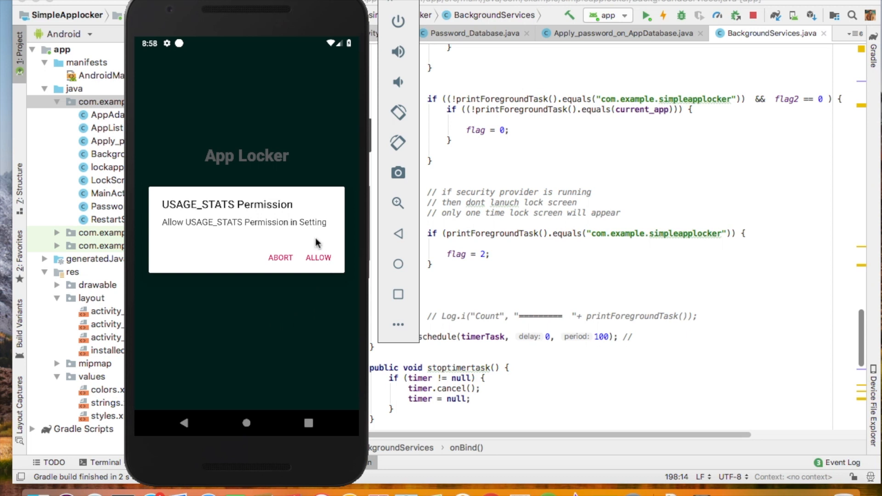
Step: Allow USAGE_STATS, permit usage access for SimpleApplocker, then go back to App Locker
click(318, 258)
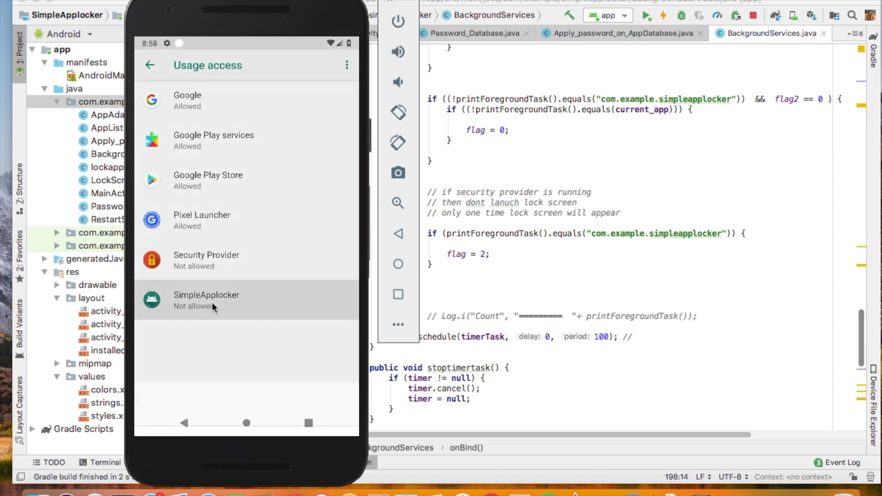
click(206, 301)
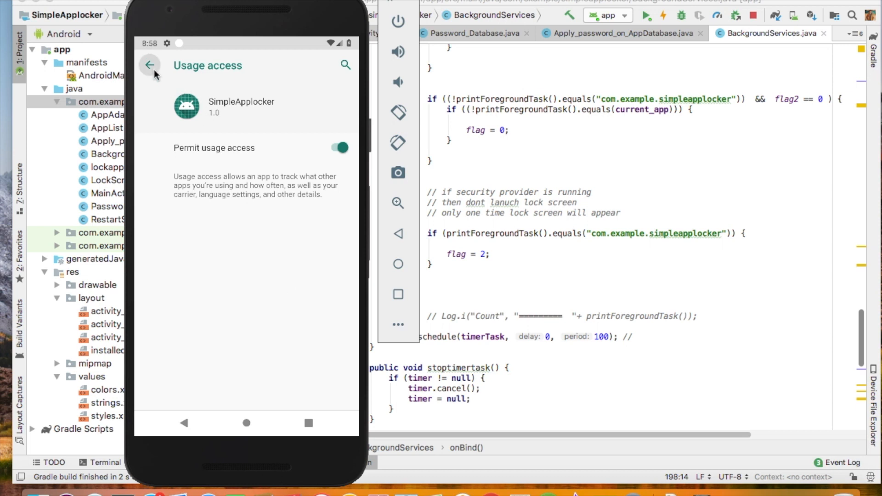
click(148, 64)
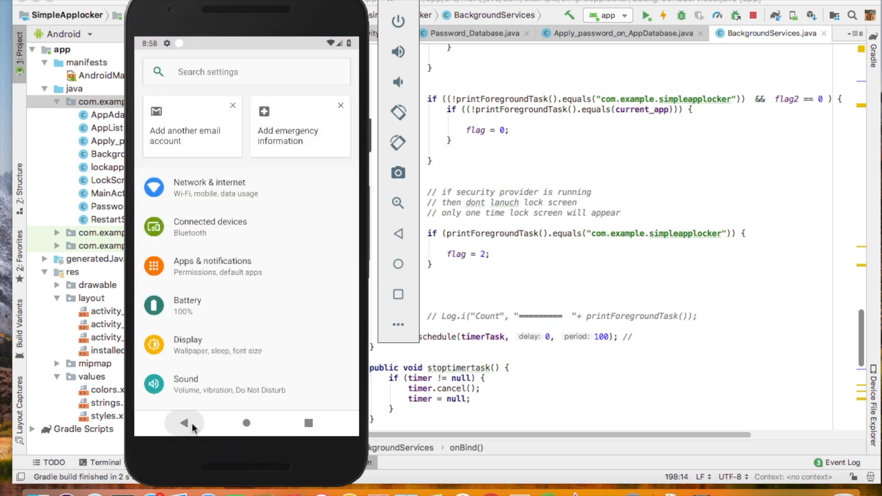
click(184, 423)
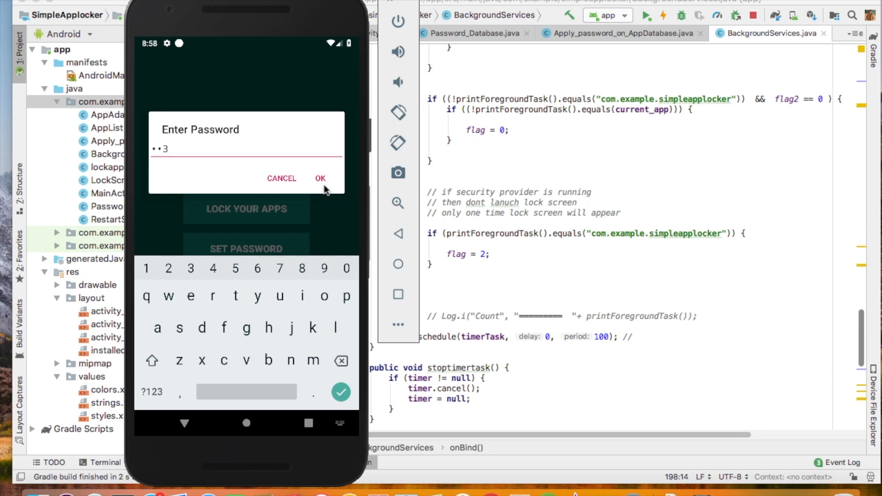
click(320, 178)
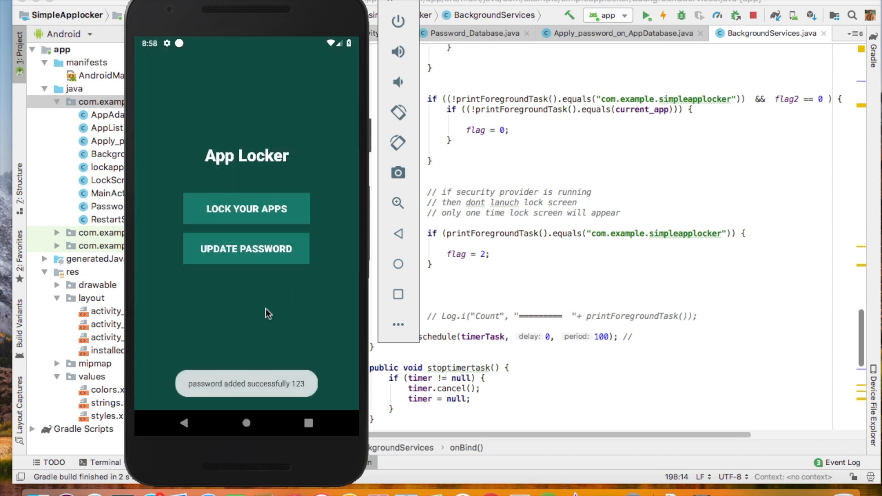
mouse_move(281, 215)
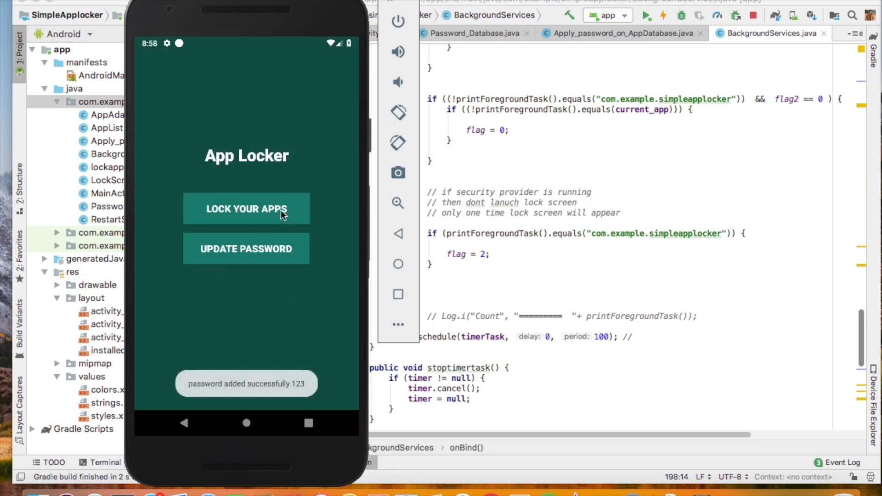
click(246, 208)
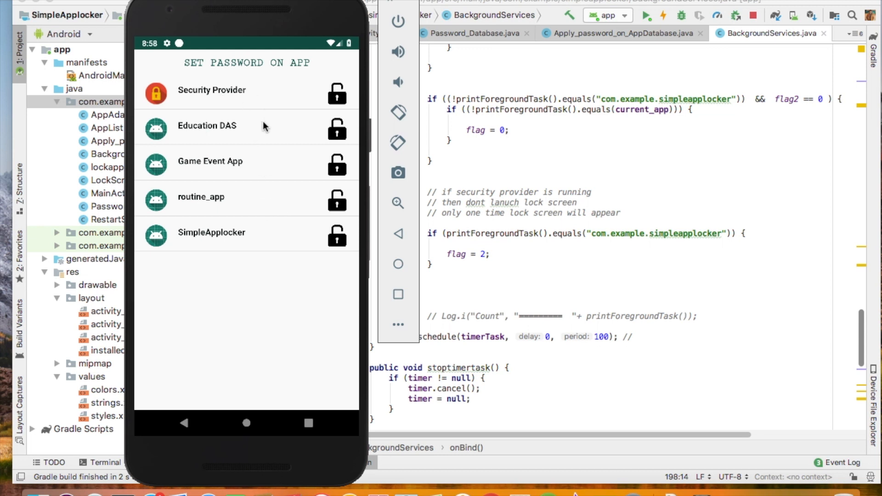
mouse_move(217, 214)
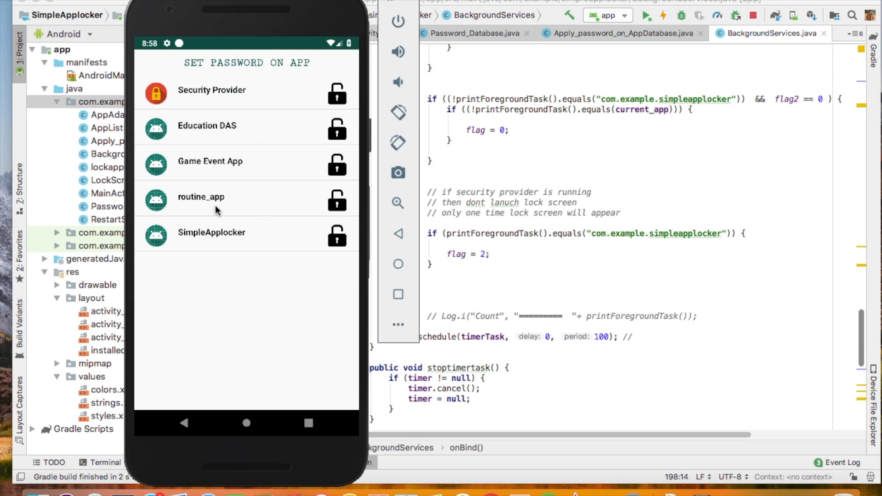
click(337, 198)
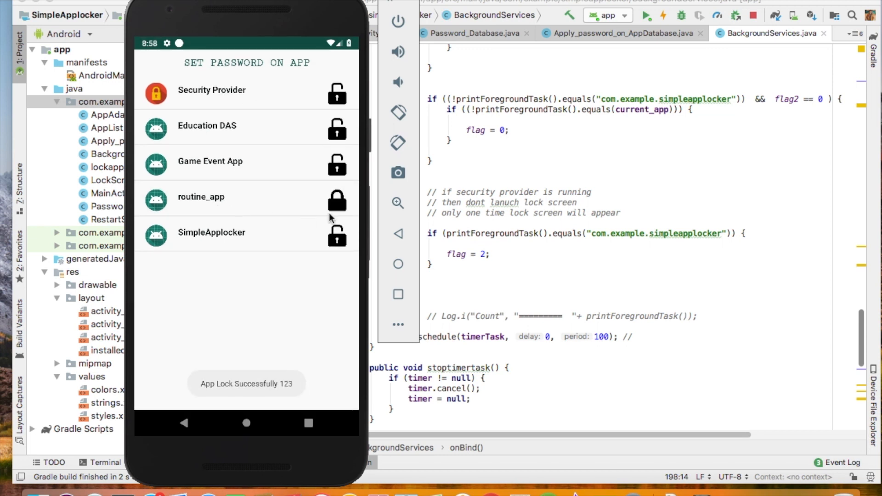
click(336, 196)
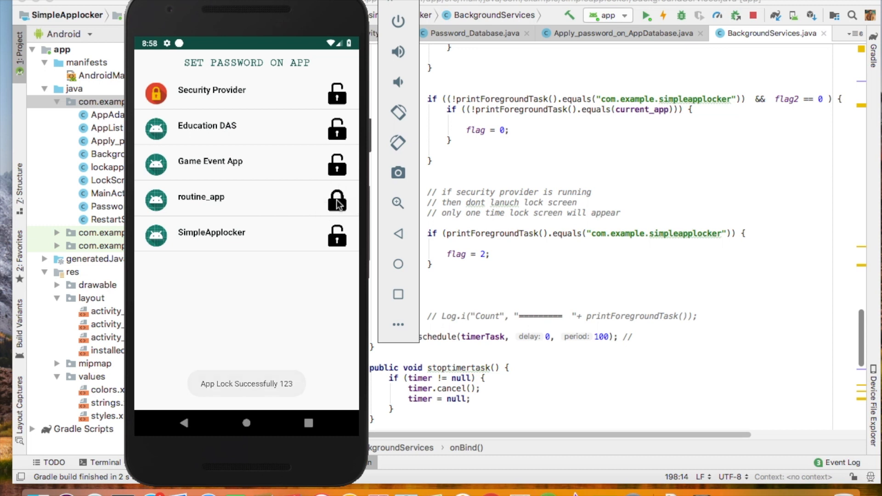
click(337, 198)
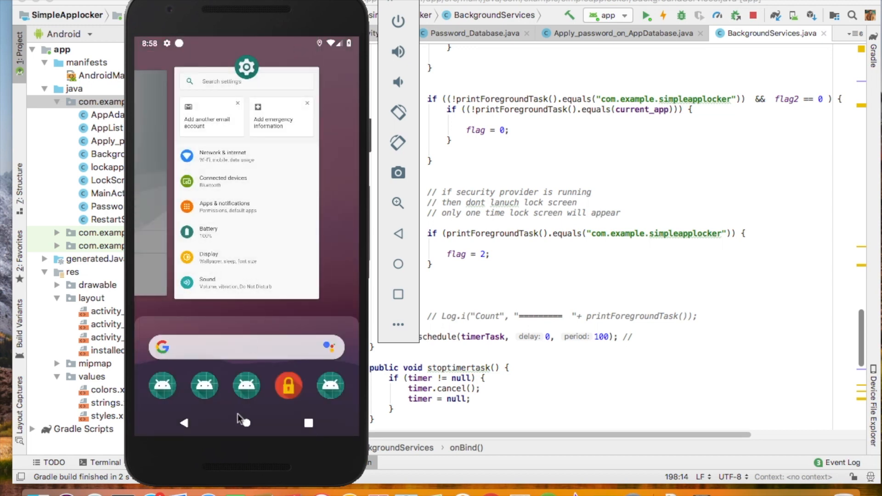
click(246, 422)
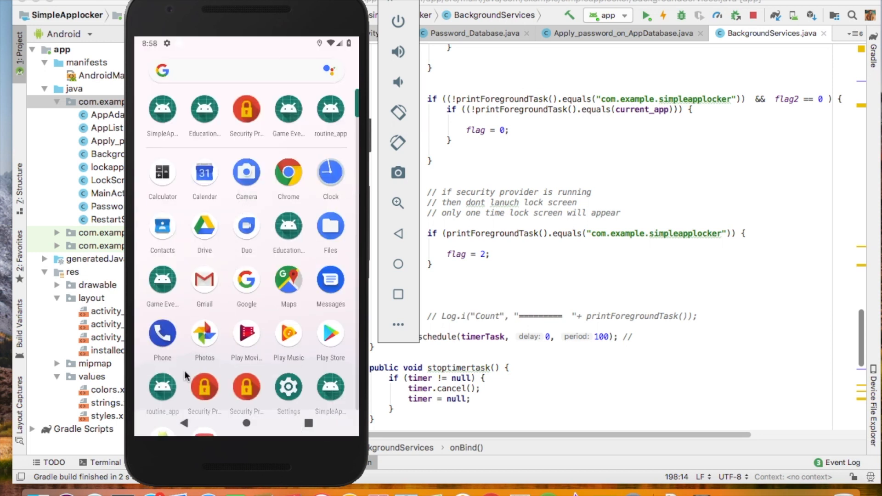
mouse_move(164, 420)
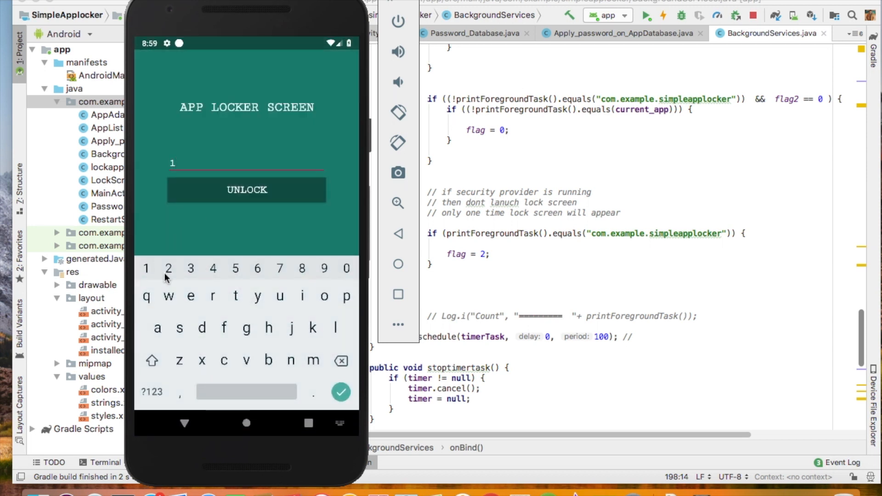
click(190, 268)
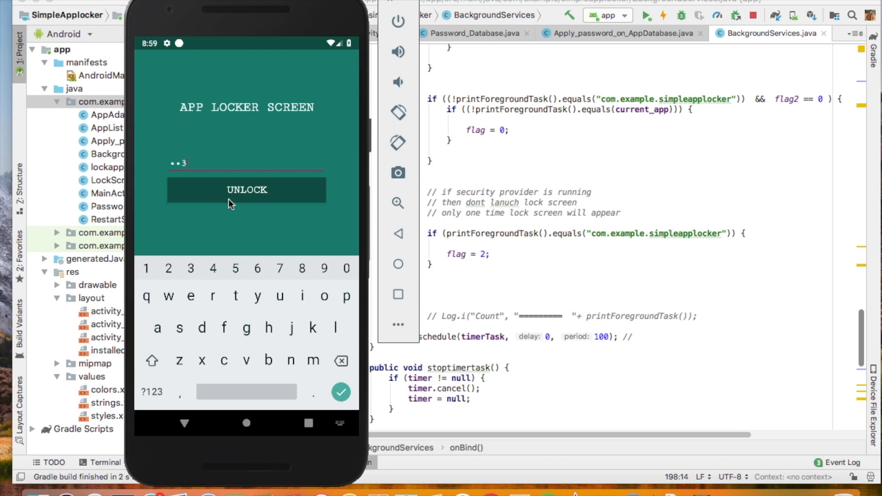
click(247, 190)
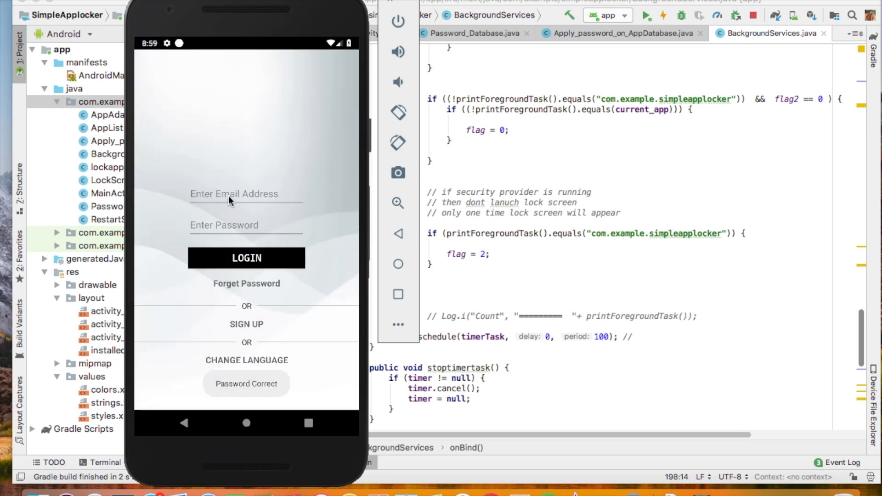
mouse_move(297, 203)
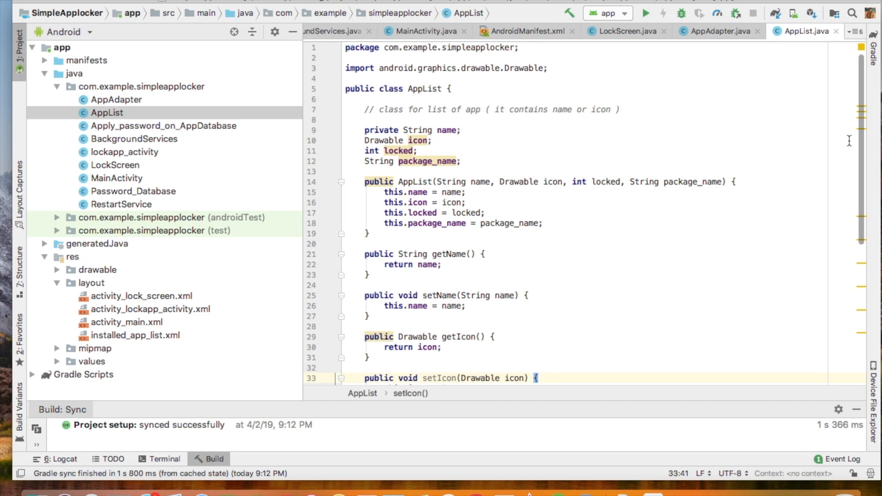
mouse_move(860, 138)
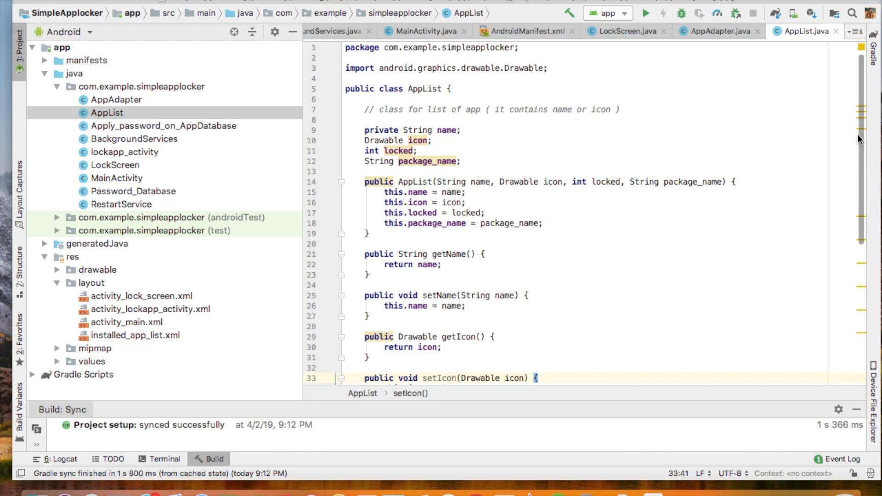
mouse_move(684, 178)
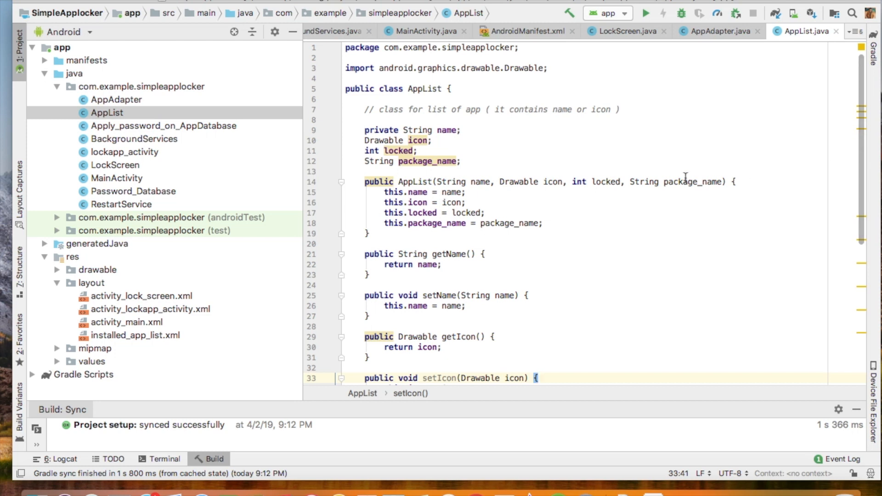
mouse_move(592, 191)
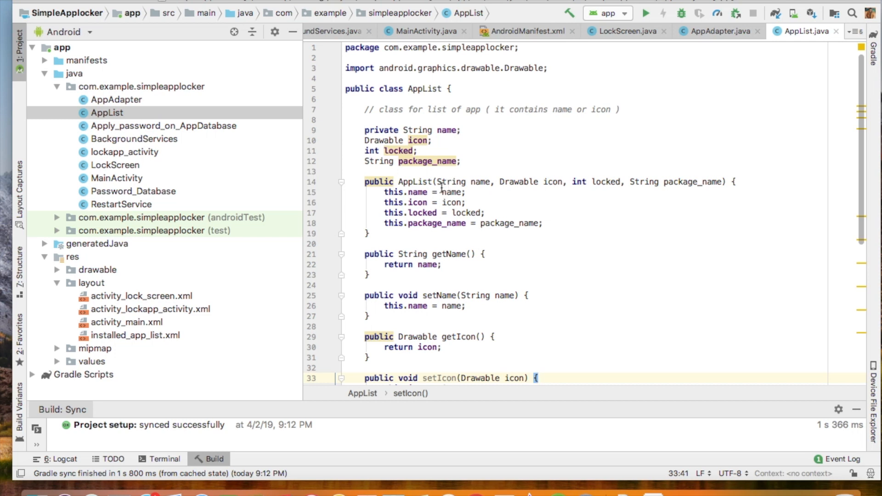
mouse_move(468, 364)
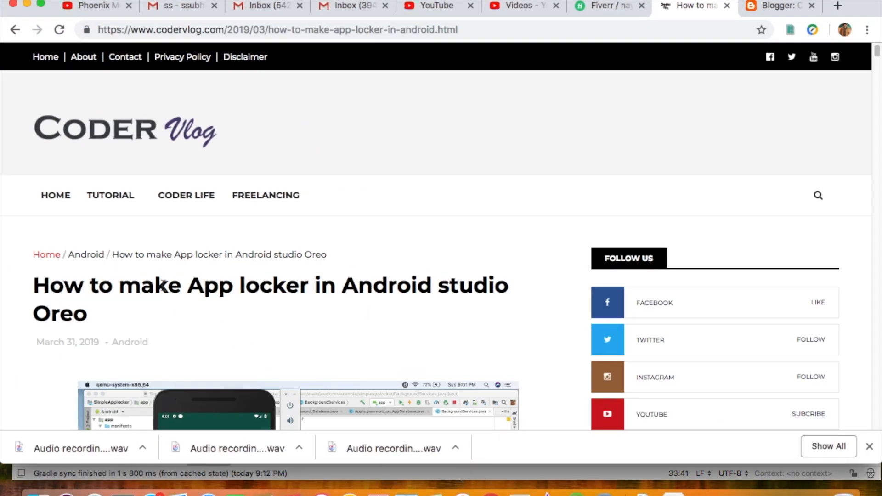
Step: Scroll the CoderVlog tutorial between its five components and the AppList code block
scroll(down, 3)
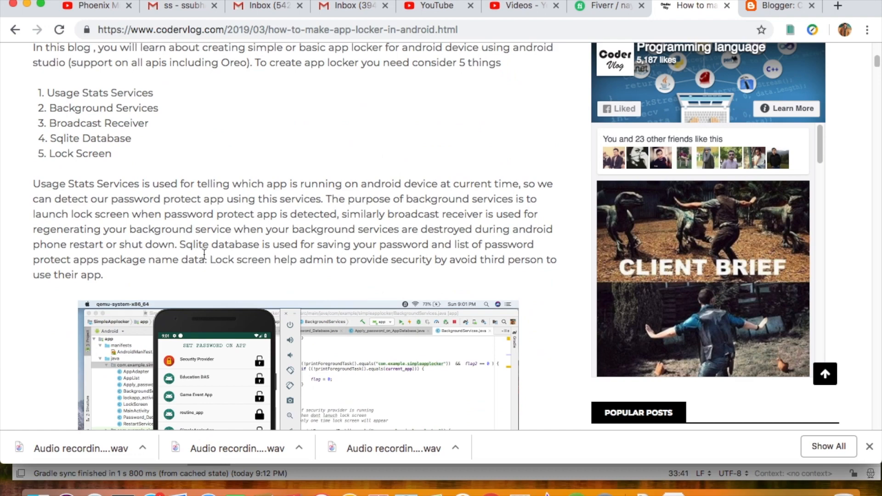
scroll(down, 3)
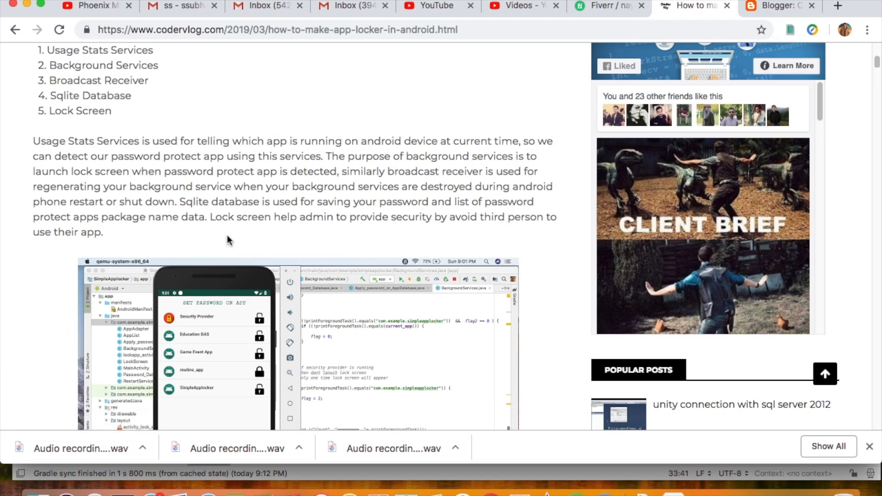
scroll(up, 3)
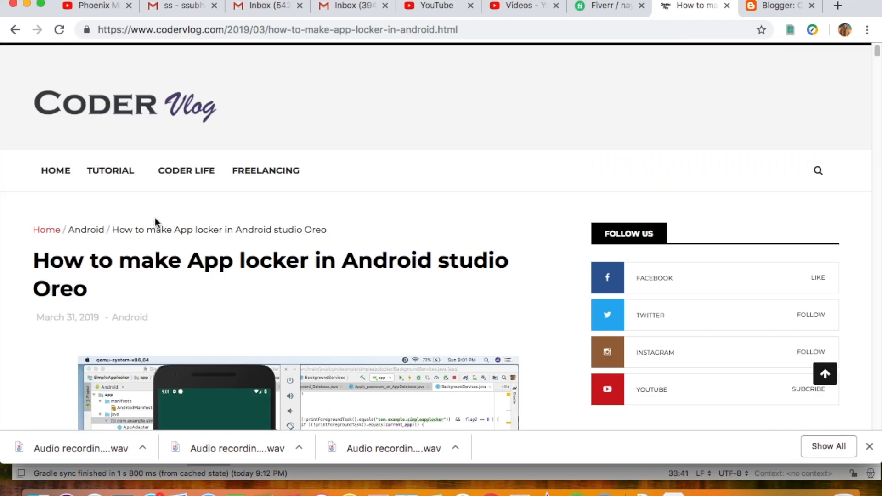
scroll(down, 3)
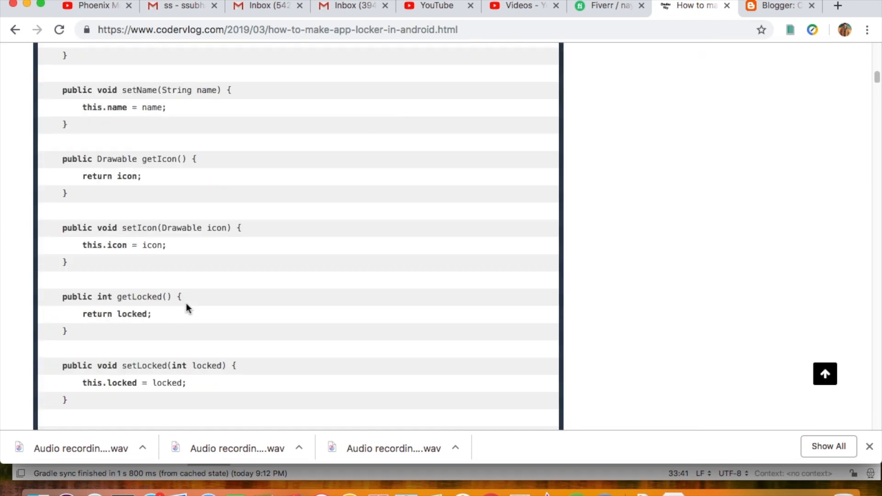
scroll(up, 3)
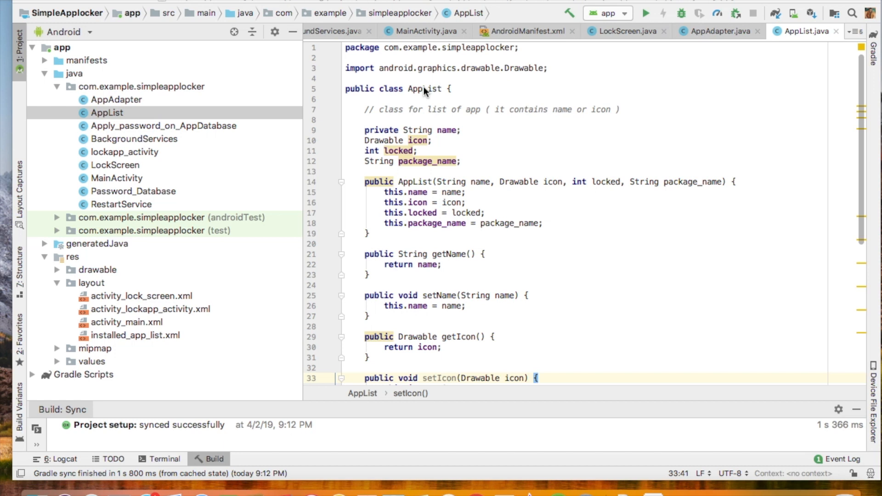
mouse_move(474, 117)
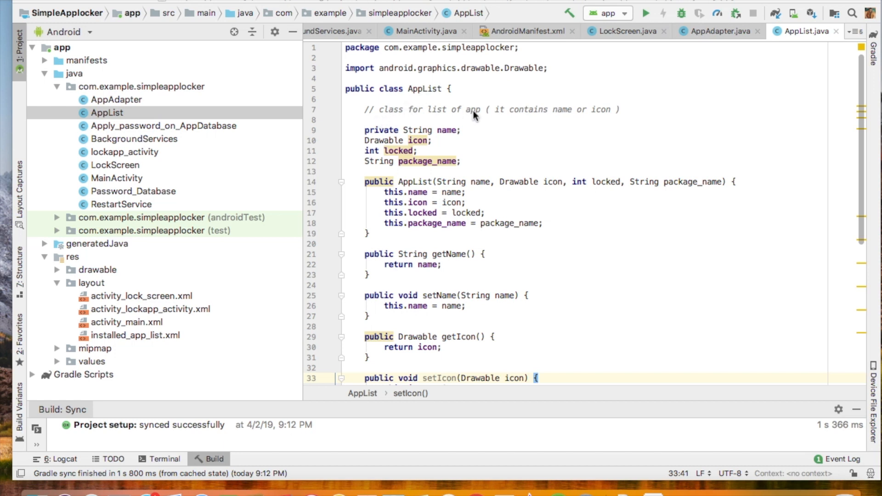
mouse_move(441, 175)
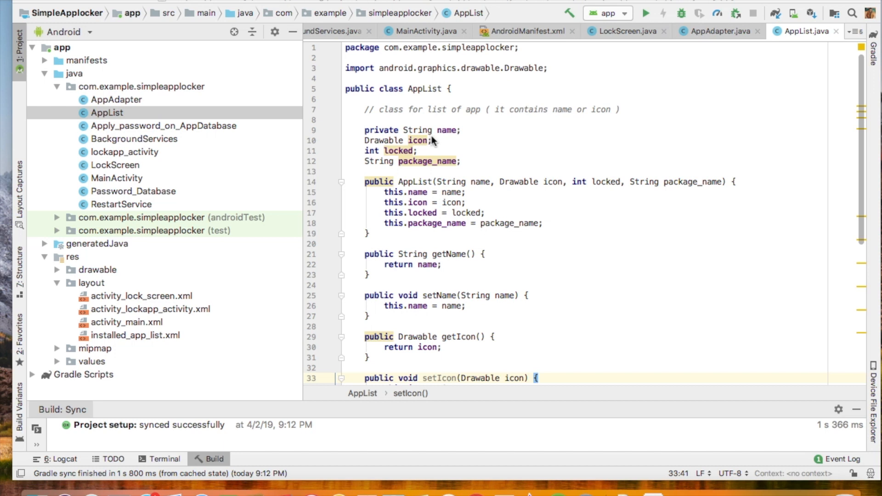
mouse_move(423, 150)
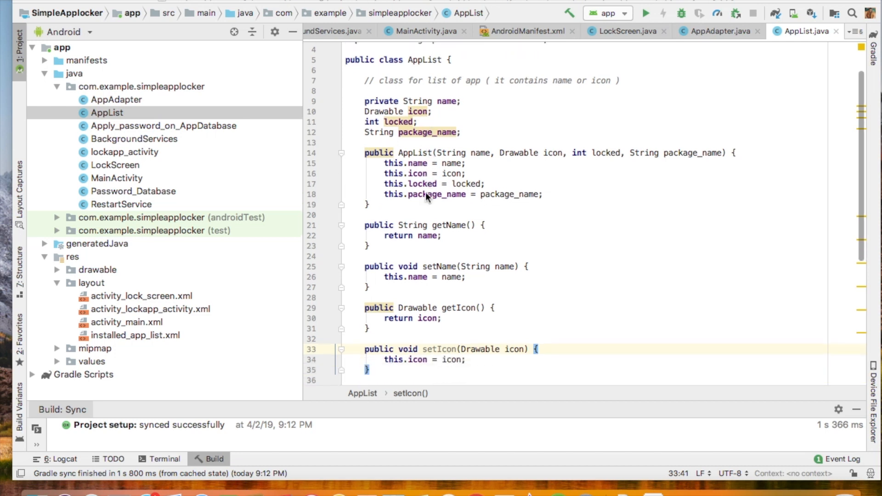
mouse_move(109, 349)
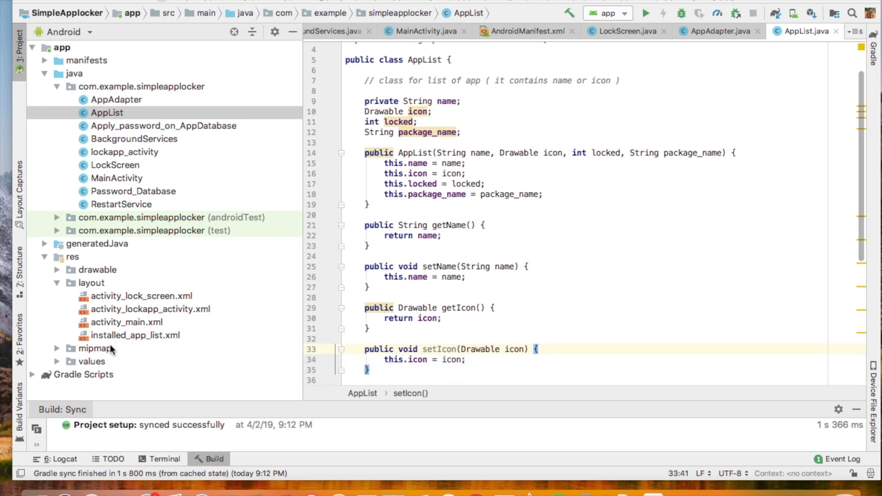
Step: Open installed_app_list.xml from res/layout after reviewing AppList.java
double_click(135, 336)
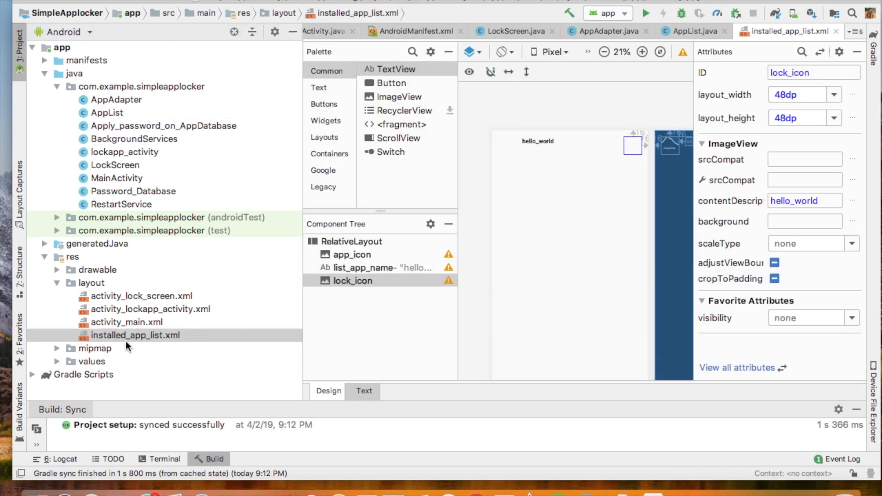
Step: Inspect the row layout's app_icon, list_app_name and lock_icon, then bring up AppAdapter.java
click(632, 146)
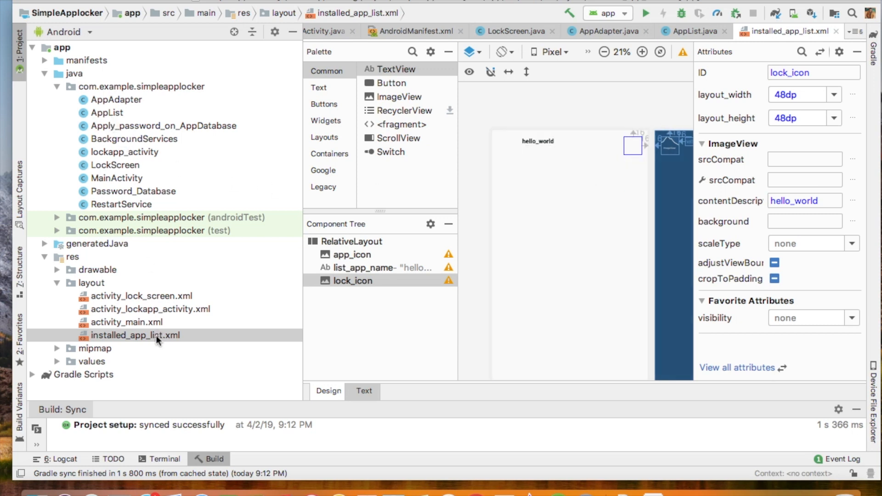
mouse_move(169, 298)
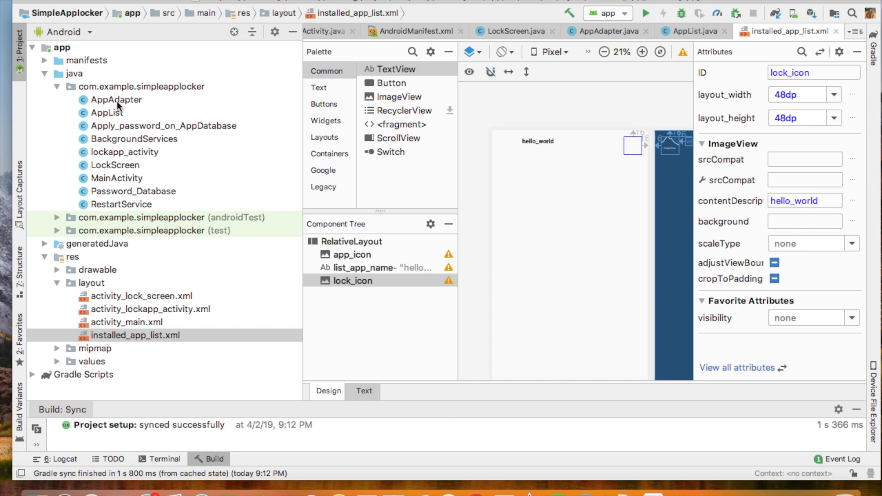
mouse_move(147, 349)
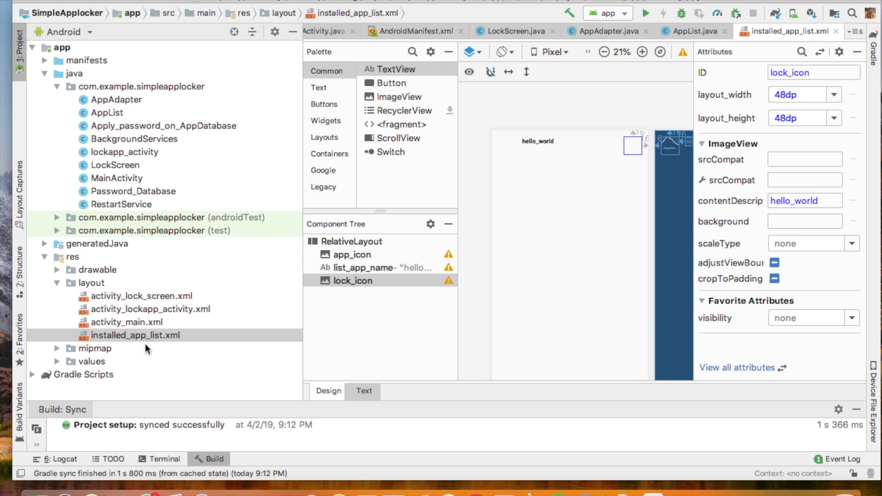
mouse_move(153, 337)
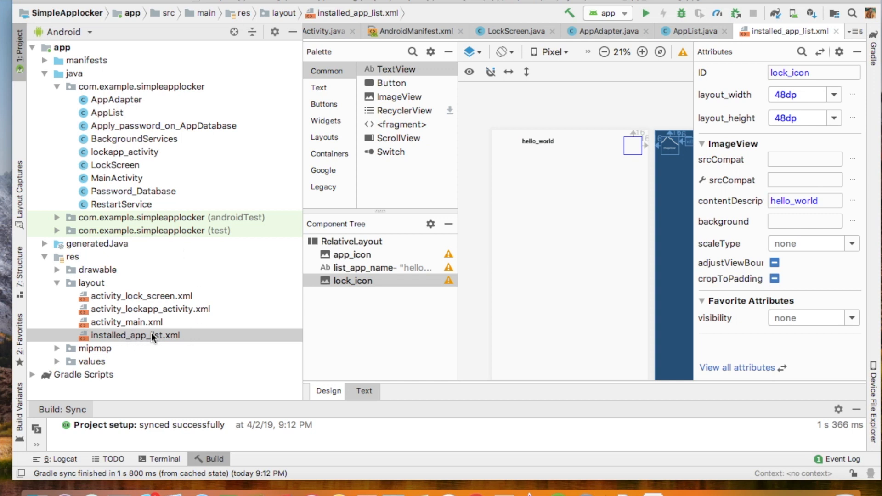
mouse_move(127, 160)
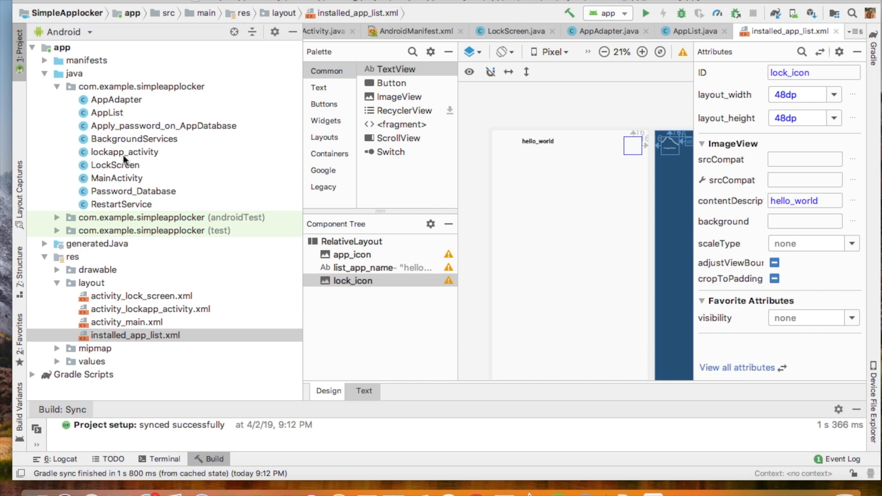
double_click(125, 153)
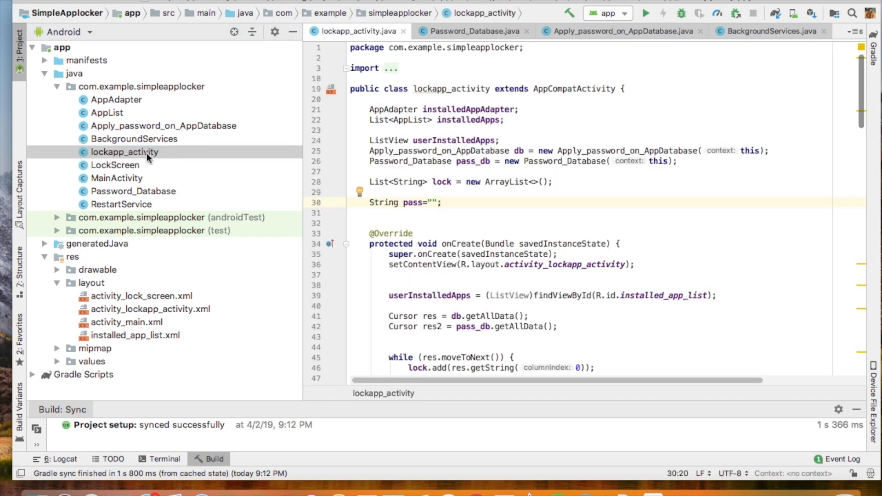
click(117, 100)
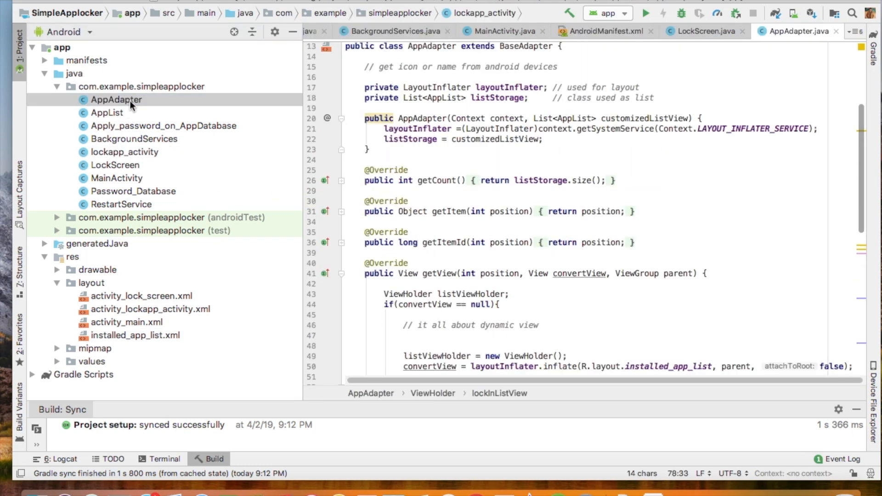
Step: Scroll through AppAdapter's getView and ViewHolder, then switch to lockapp_activity.java
scroll(down, 3)
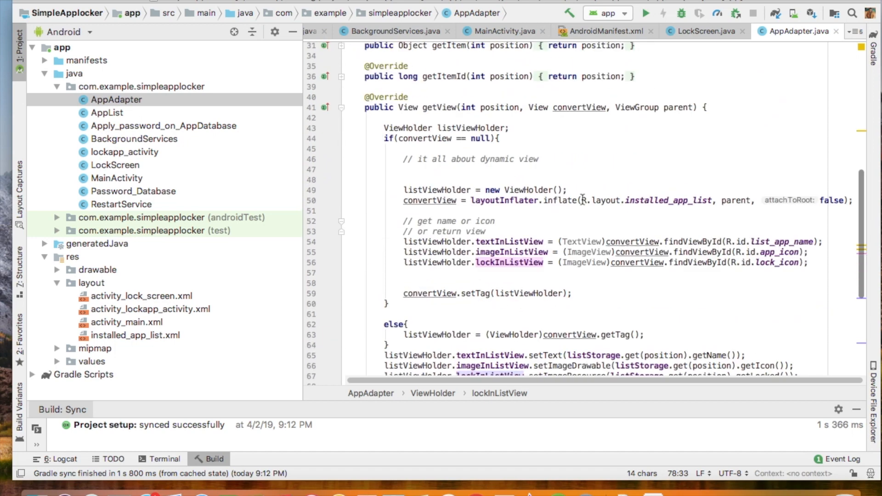
scroll(down, 3)
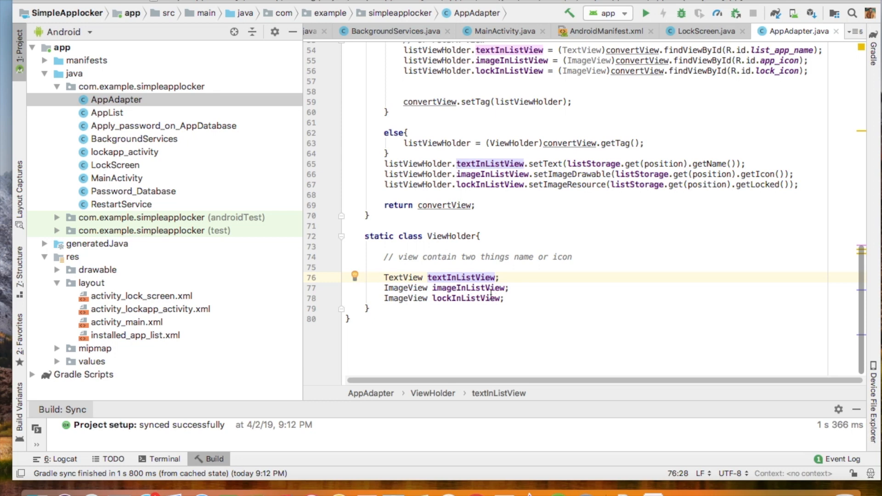
mouse_move(494, 305)
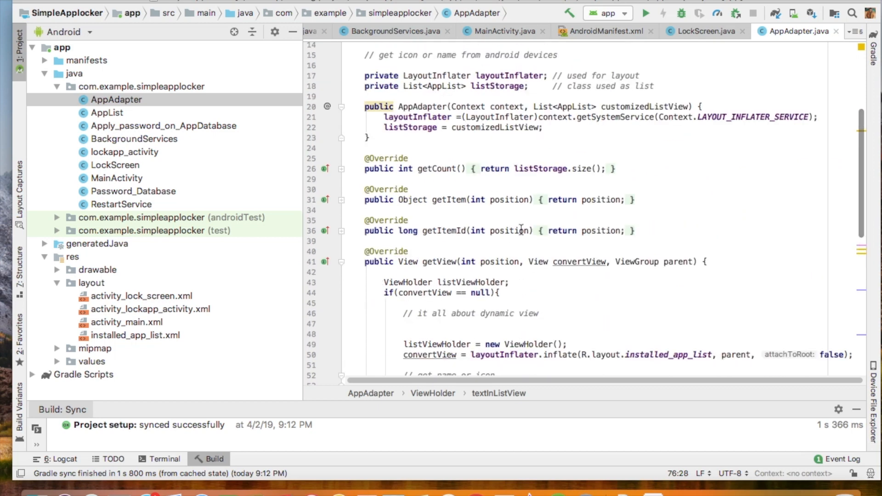
scroll(down, 3)
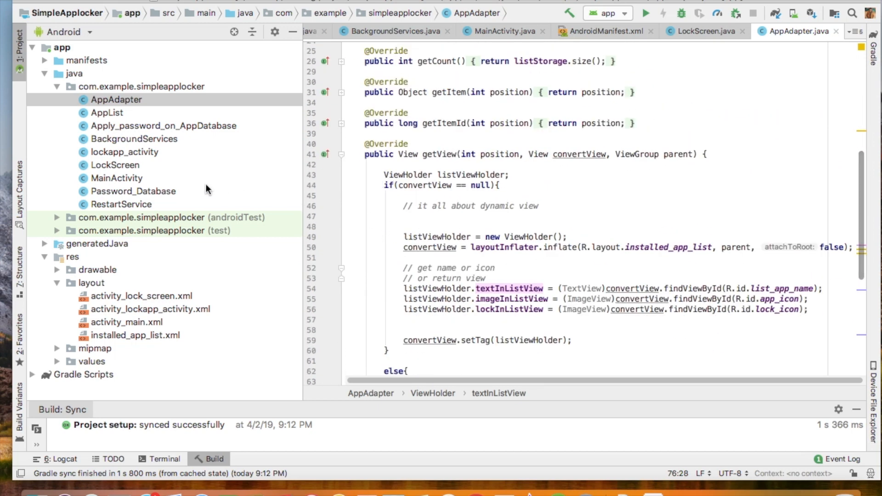
double_click(125, 152)
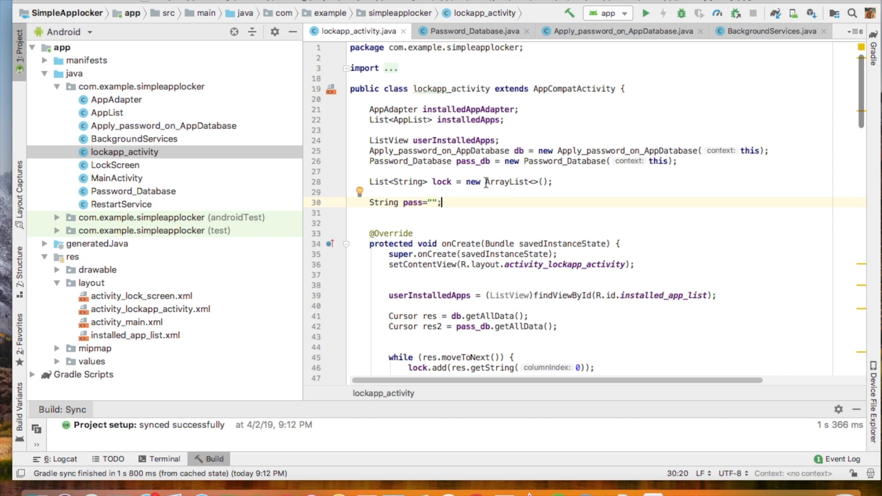
mouse_move(488, 196)
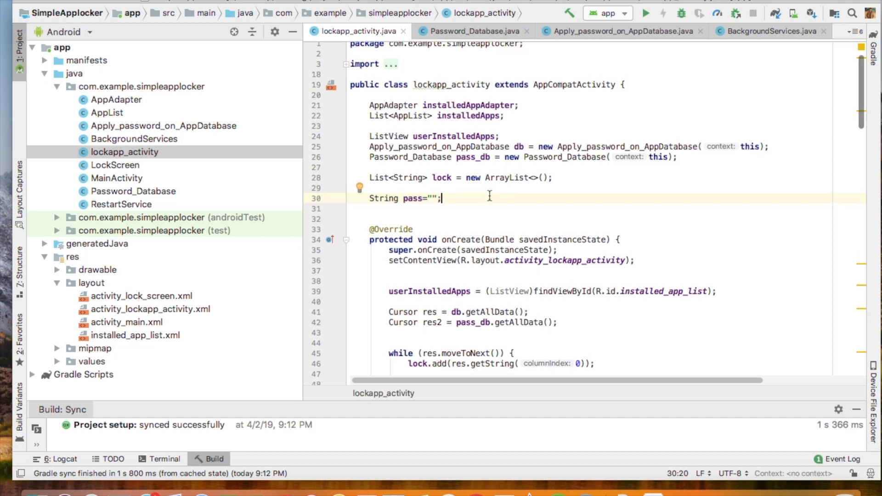
Step: Scroll lockapp_activity.java, then bring up Password_Database.java with pass_data.db and password_table
scroll(down, 3)
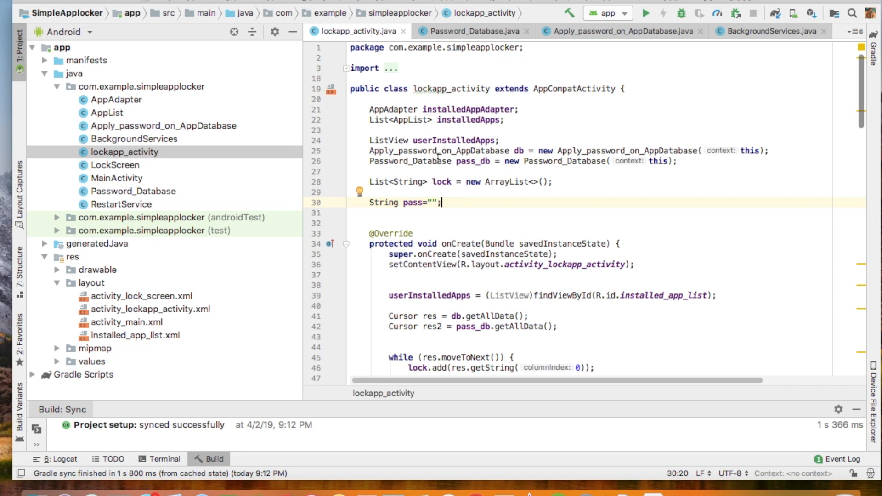
mouse_move(174, 187)
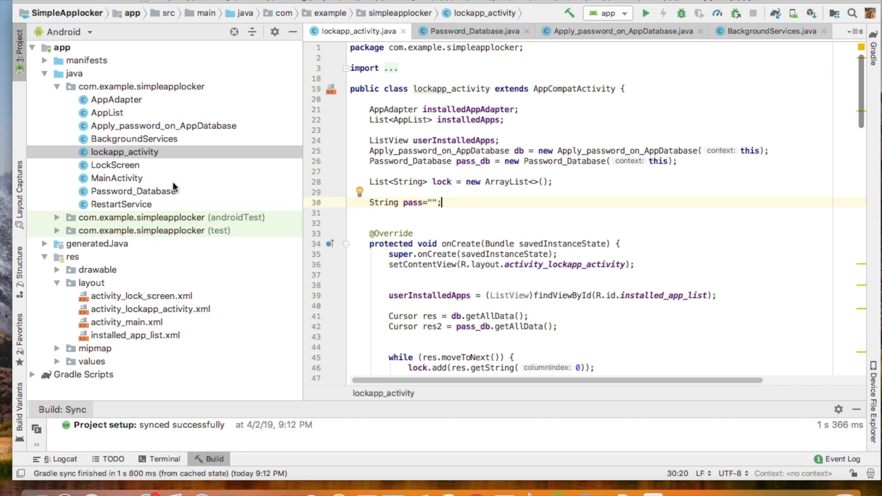
mouse_move(154, 198)
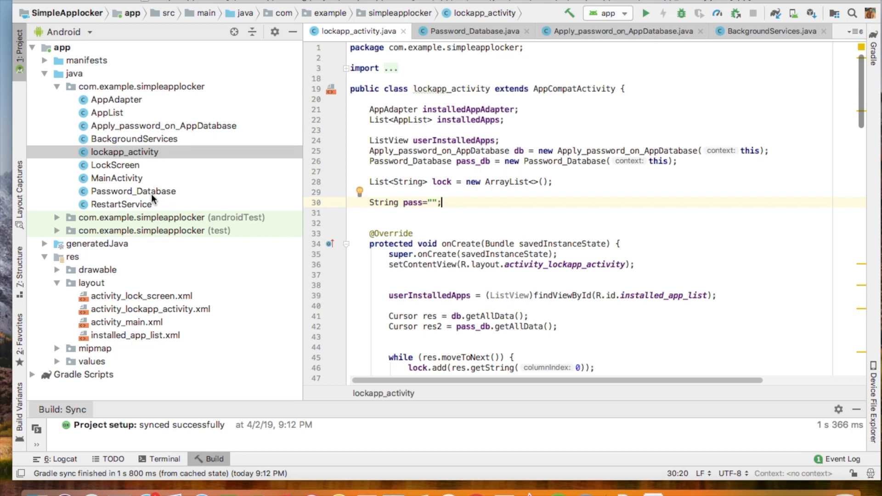
click(133, 191)
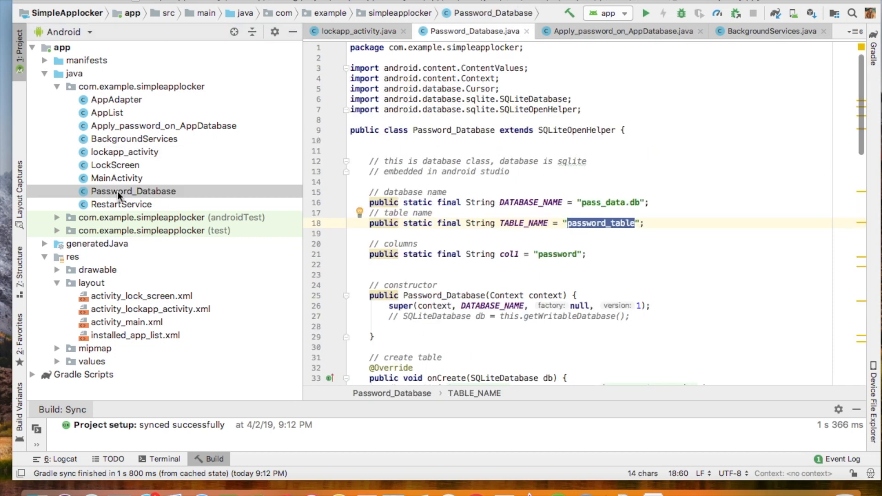
mouse_move(445, 140)
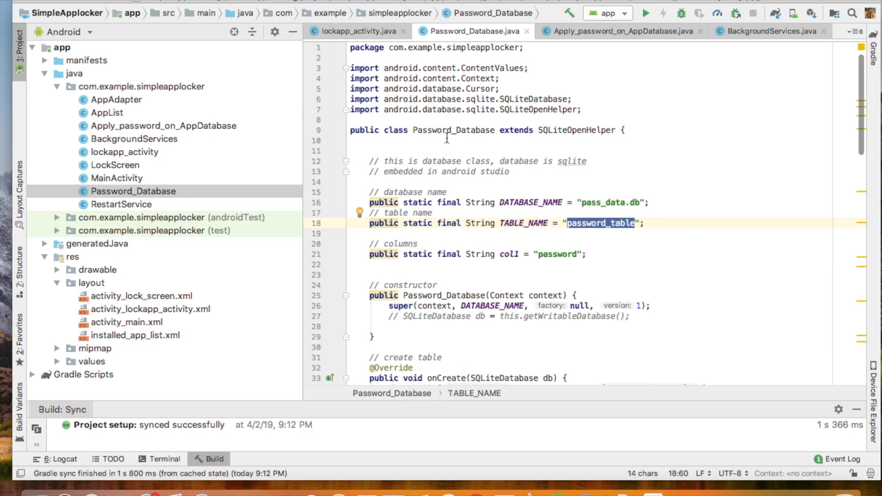
mouse_move(492, 254)
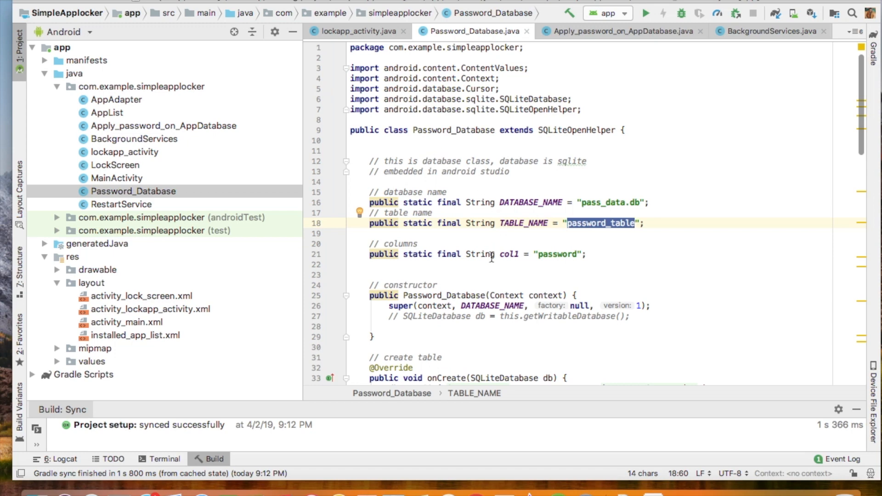
Step: Scroll through Password_Database.java and move on to Apply_password_on_AppDatabase.java
scroll(down, 3)
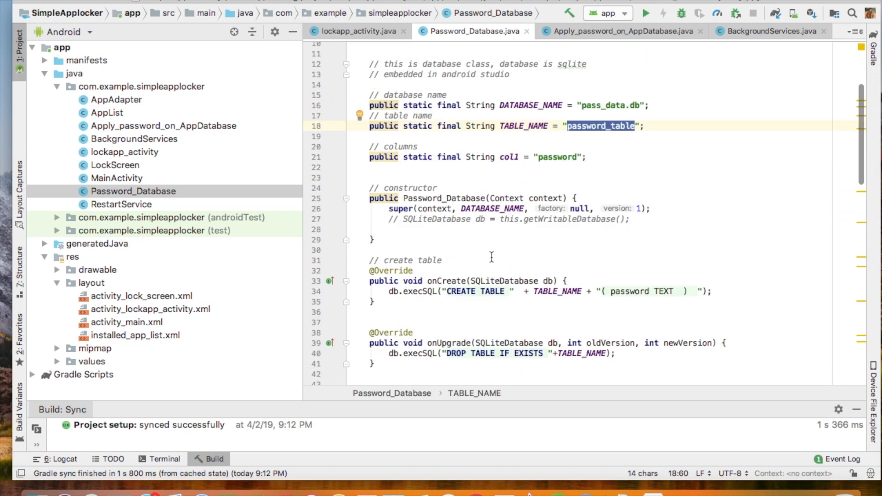
scroll(down, 3)
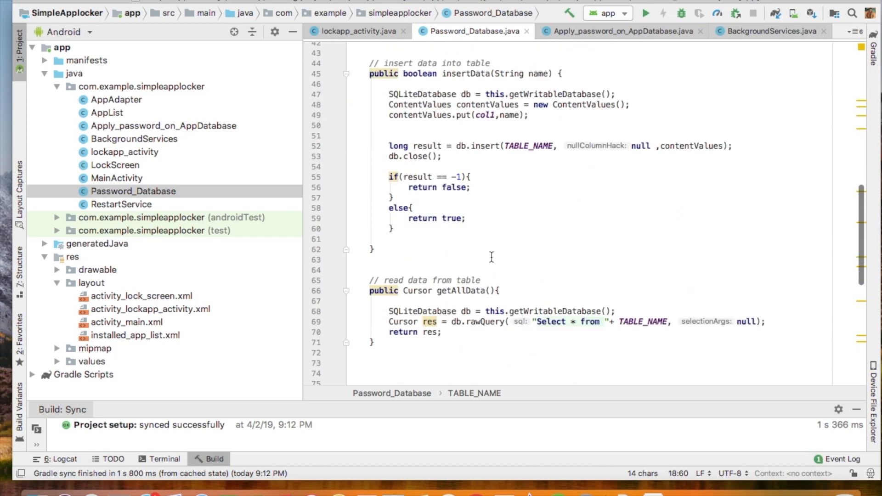
scroll(down, 3)
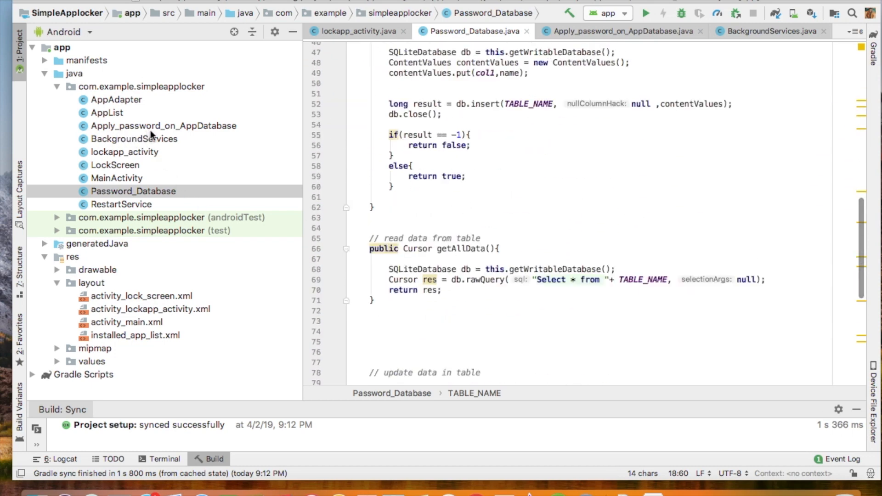
click(164, 126)
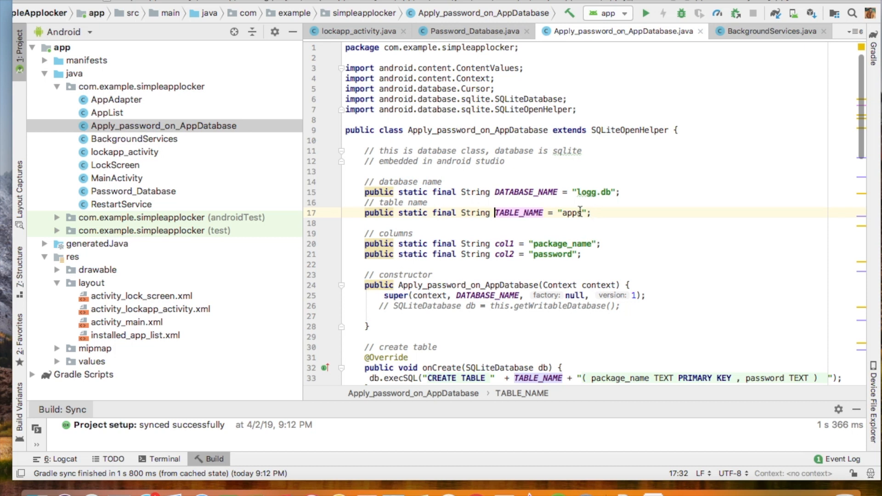
Step: Scroll Apply_password_on_AppDatabase.java, then bring up MainActivity.java with its onCreate
scroll(down, 3)
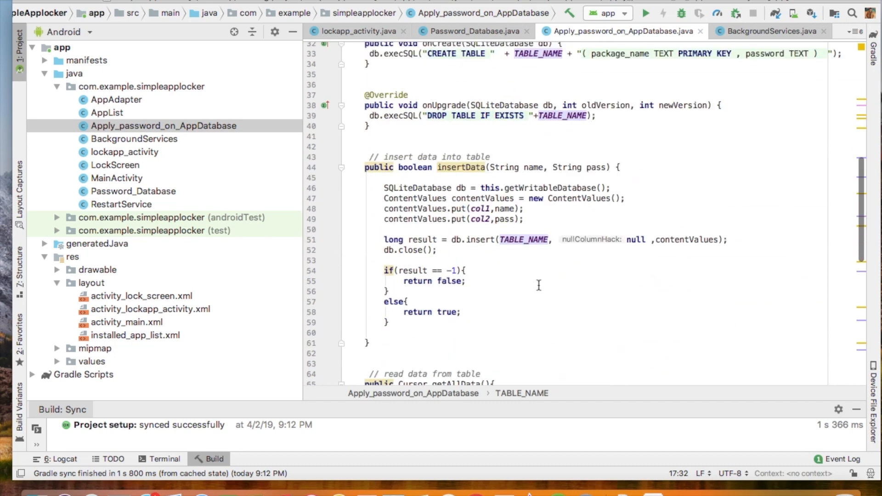
scroll(down, 3)
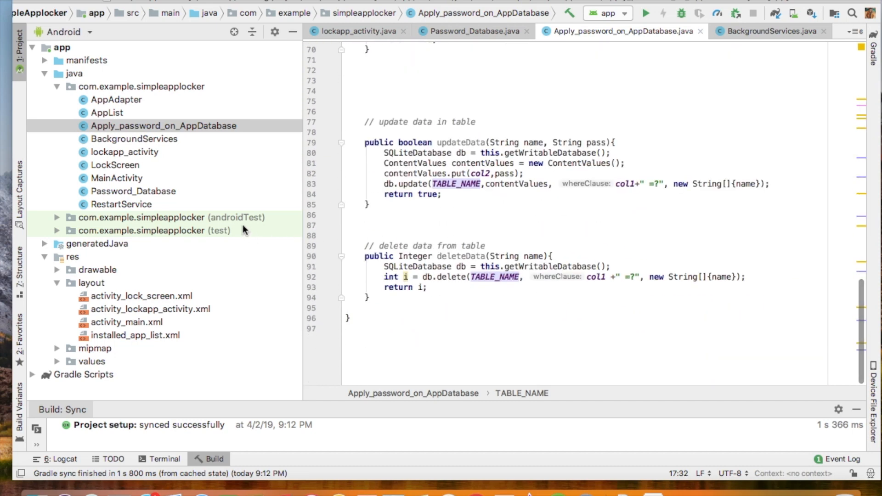
click(117, 179)
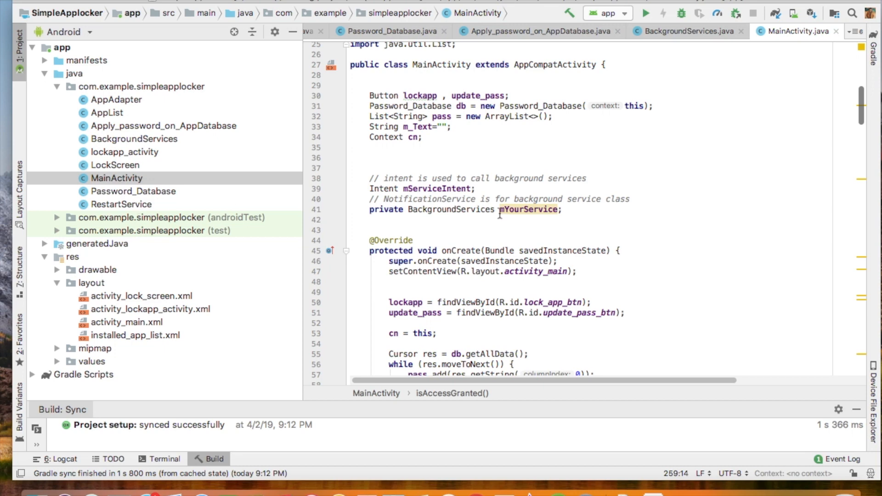
Step: Scroll MainActivity.java down to the isAccessGranted usage-stats permission check
scroll(down, 3)
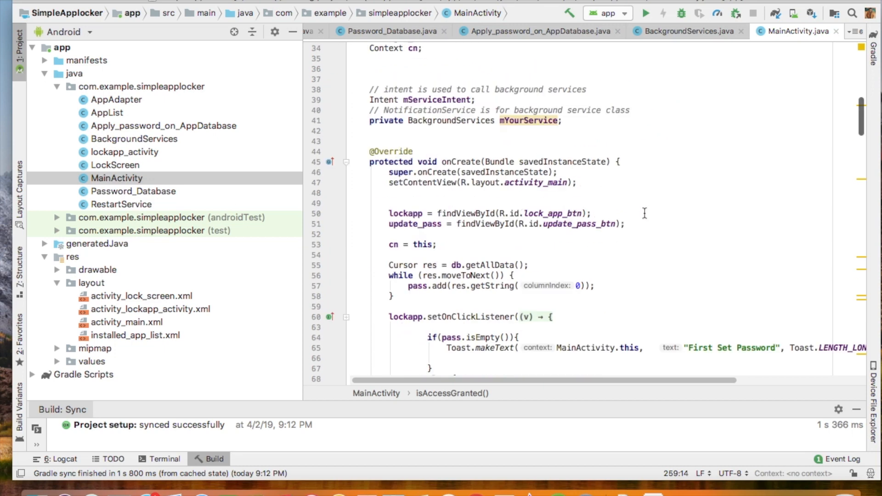
scroll(down, 3)
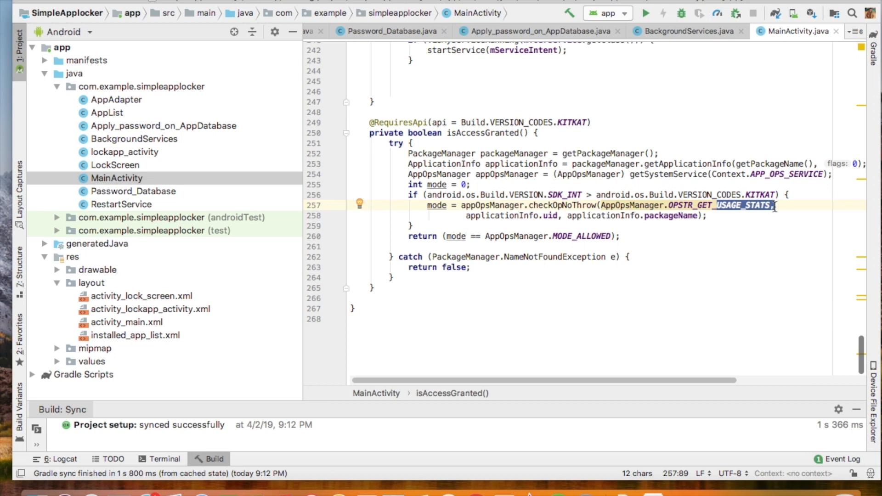
mouse_move(774, 213)
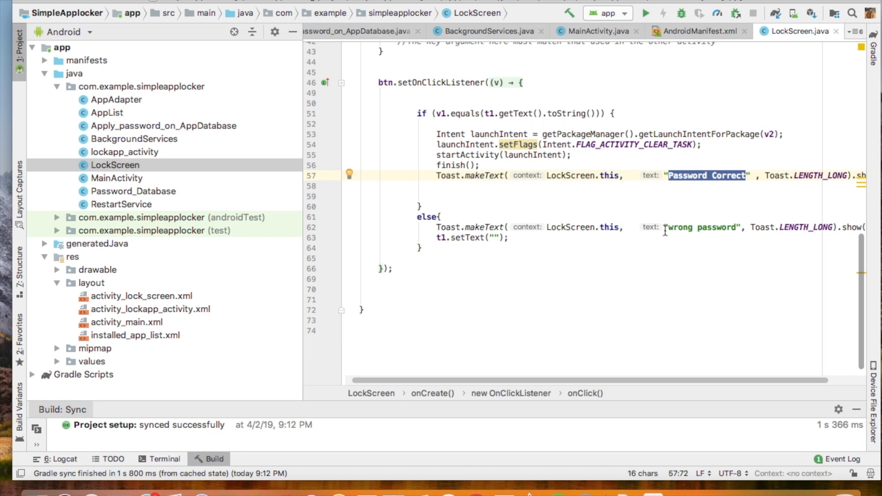
mouse_move(673, 232)
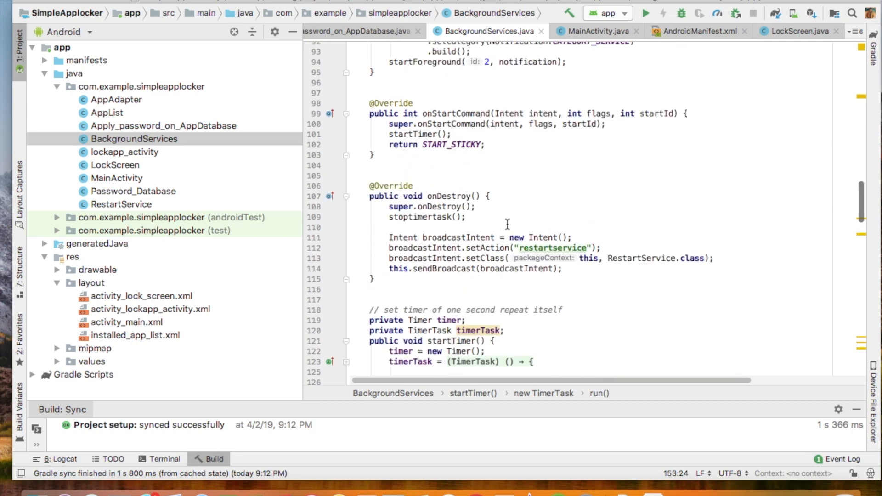
Step: Scroll BackgroundServices.java down to startTimer() where the LockScreen intent is launched
scroll(down, 3)
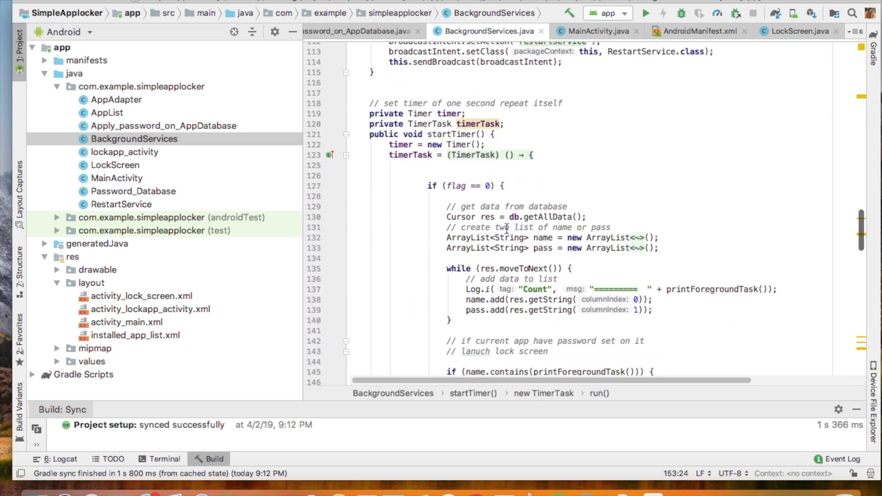
scroll(down, 3)
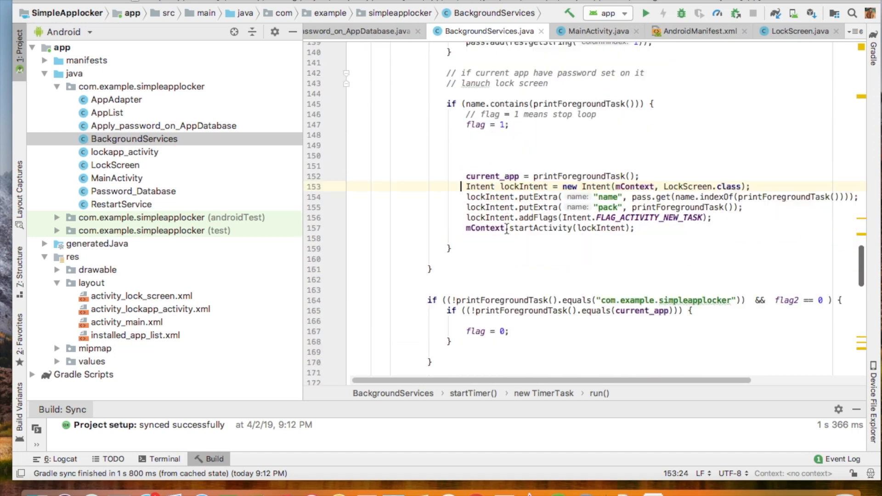
scroll(down, 3)
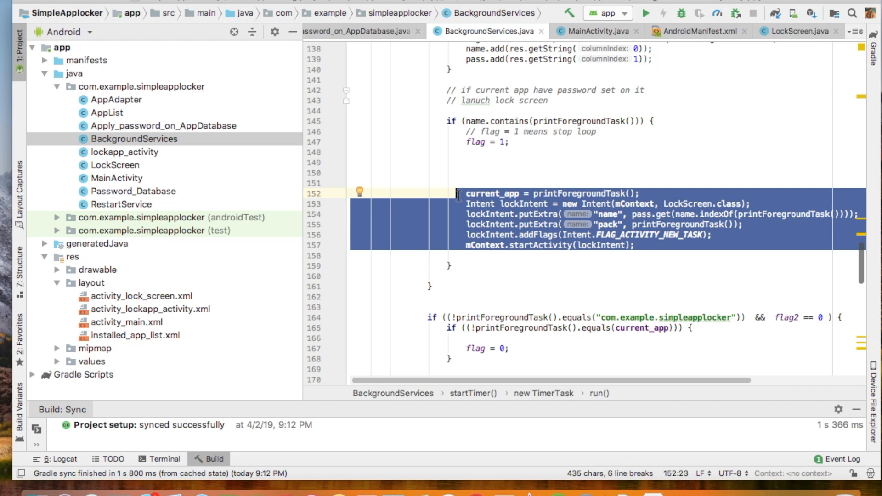
mouse_move(587, 272)
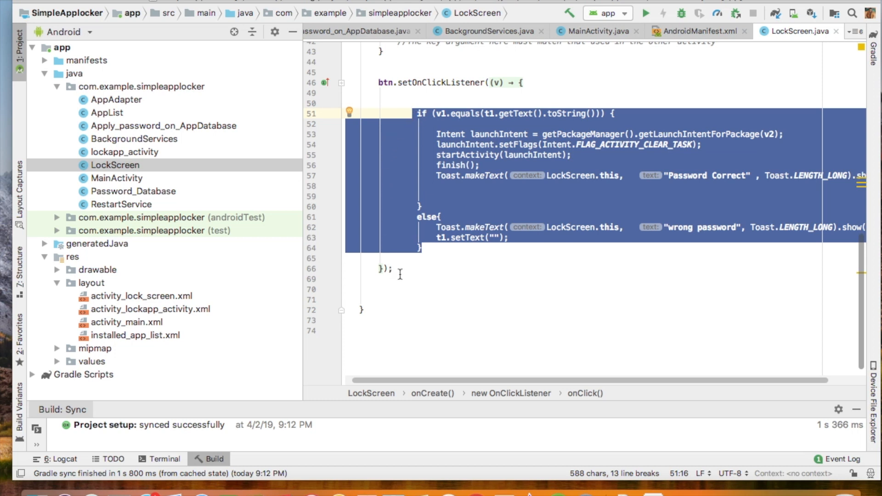
mouse_move(437, 248)
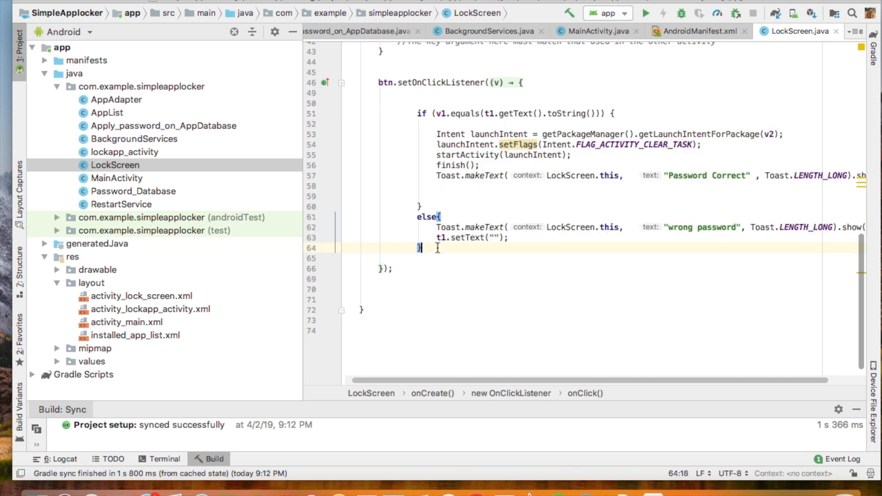
Step: Highlight the else branch that shows the wrong-password message in LockScreen's onClick listener
drag(435, 175, 419, 247)
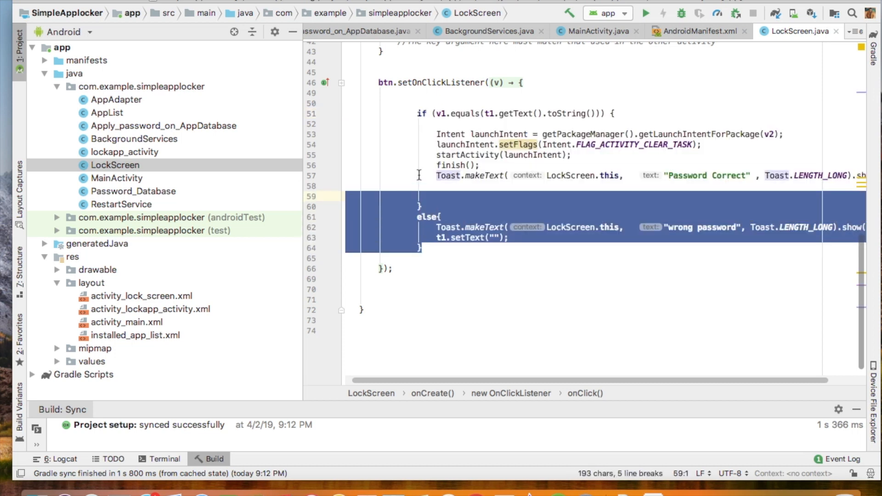